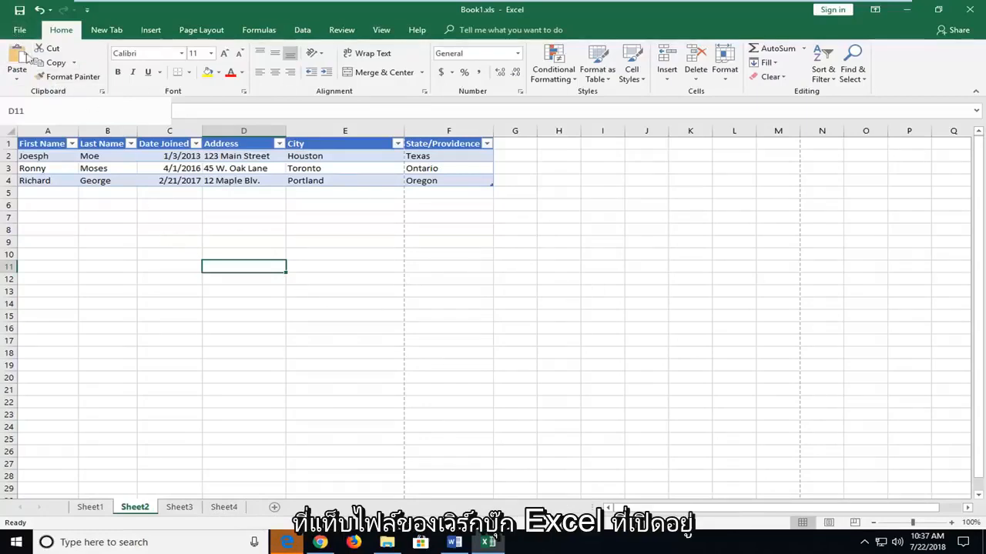
# - Go to File > Save As to save Book1 as a new copy
pyautogui.click(19, 30)
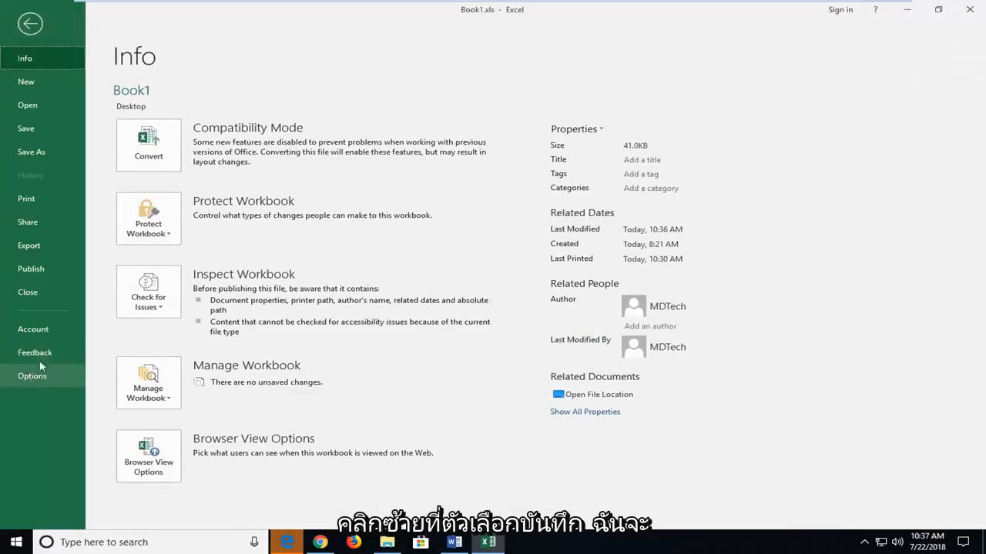
pyautogui.moveTo(31, 153)
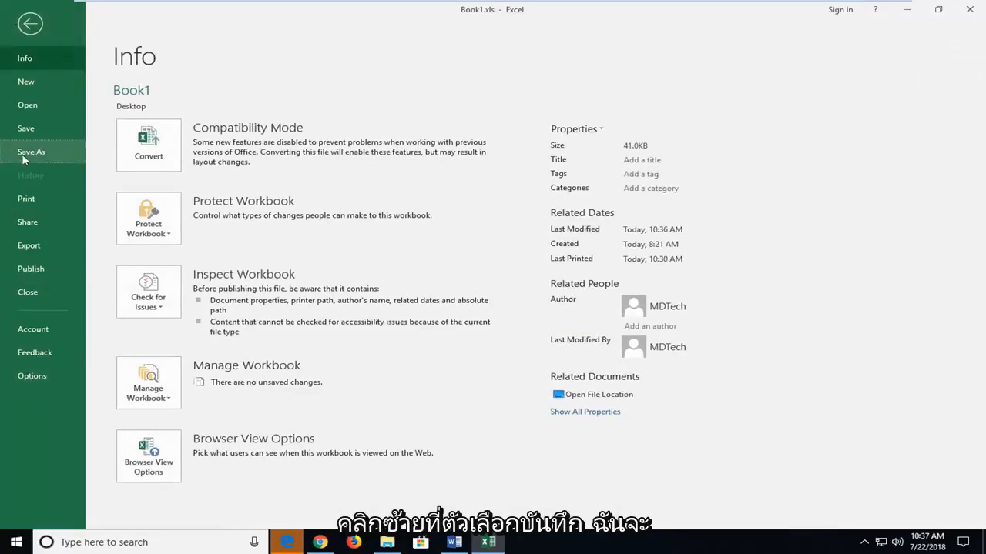
pyautogui.click(30, 152)
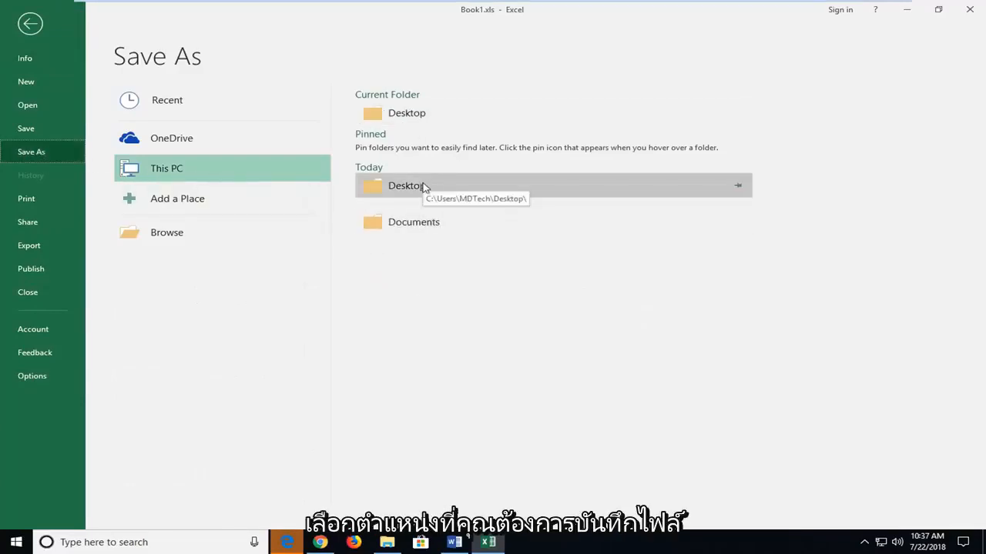
# - Choose the Desktop under This PC as the save location for Book1.xls
pyautogui.doubleClick(407, 184)
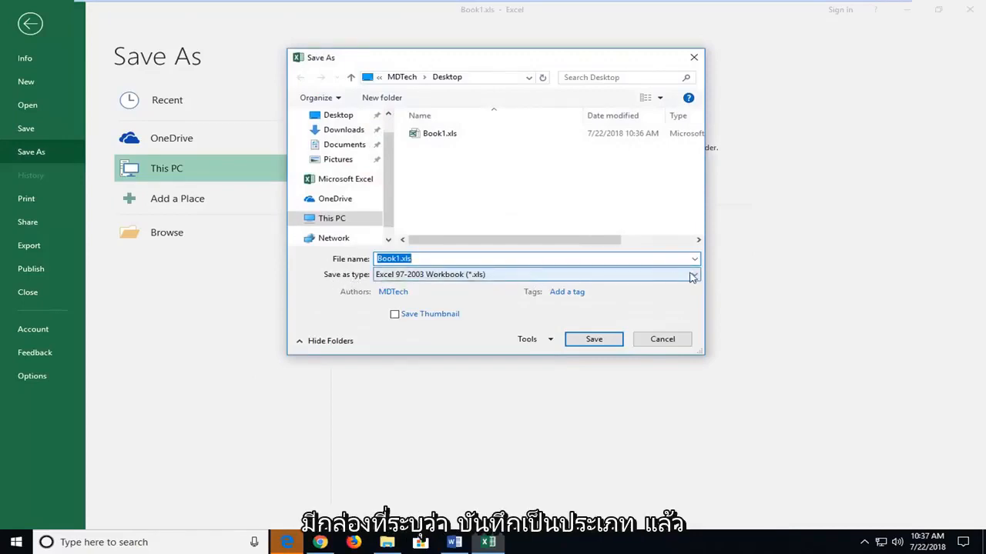
# - Expand the 'Save as type' list to see formats like Excel Workbook, CSV and XML
pyautogui.click(691, 274)
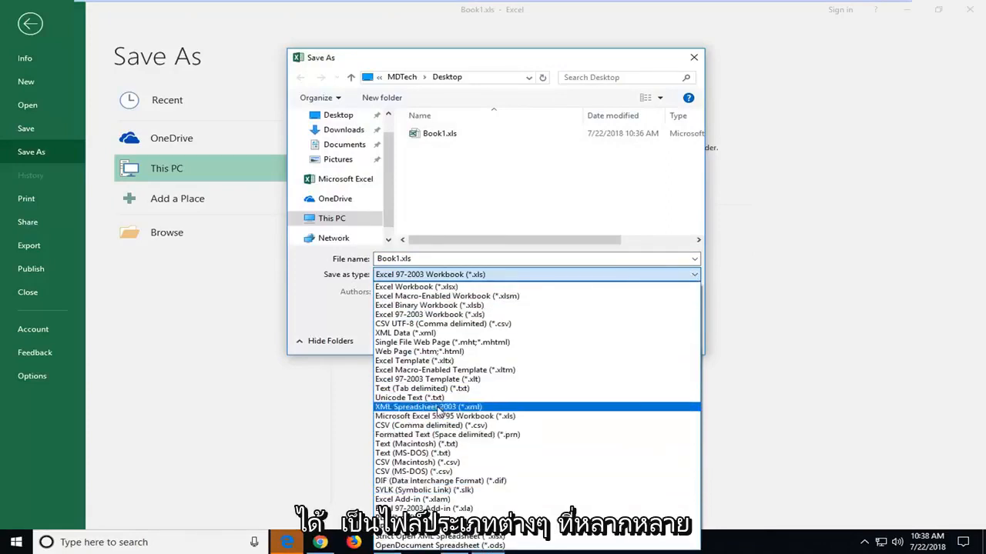
pyautogui.moveTo(428, 305)
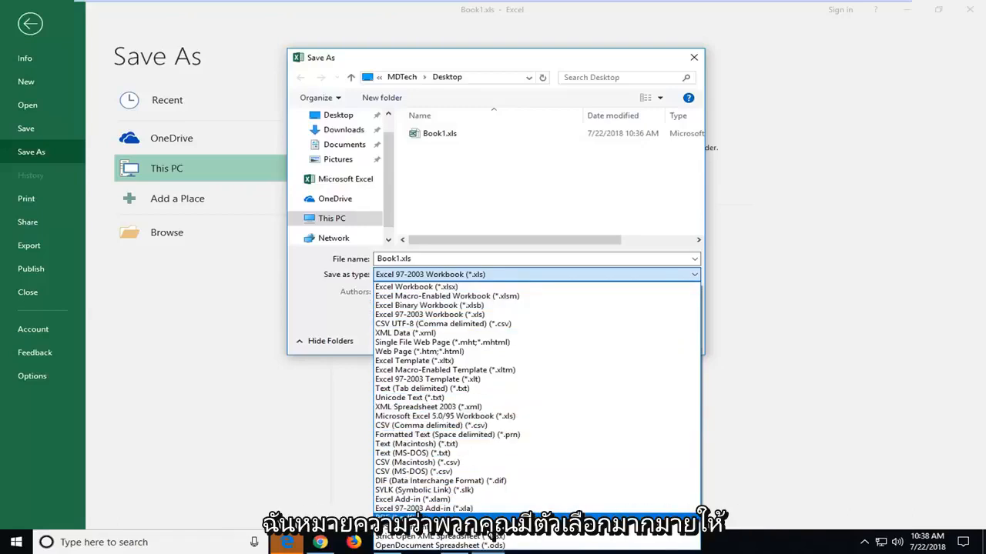
pyautogui.moveTo(429, 407)
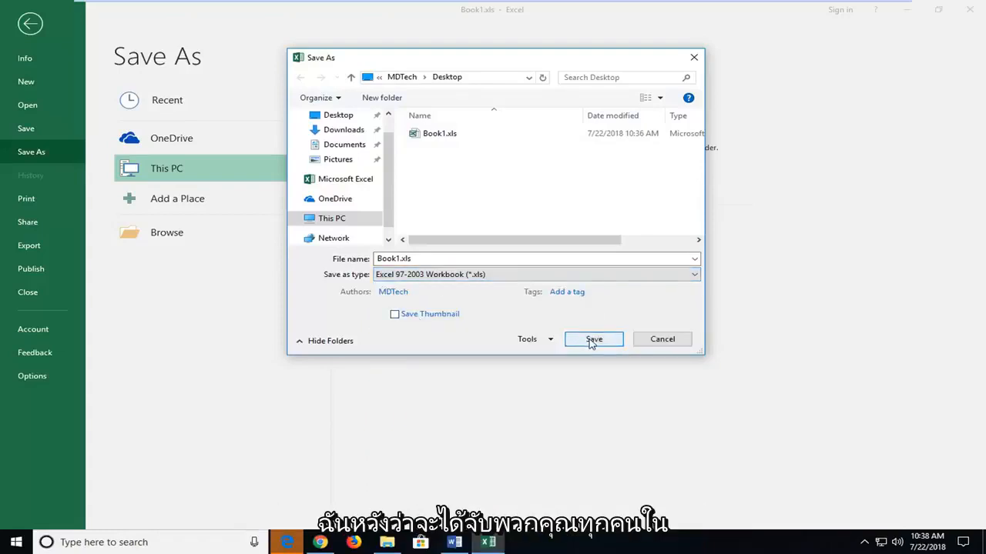
# - Save Book1.xls to the Desktop in Excel 97-2003 Workbook format
pyautogui.click(593, 340)
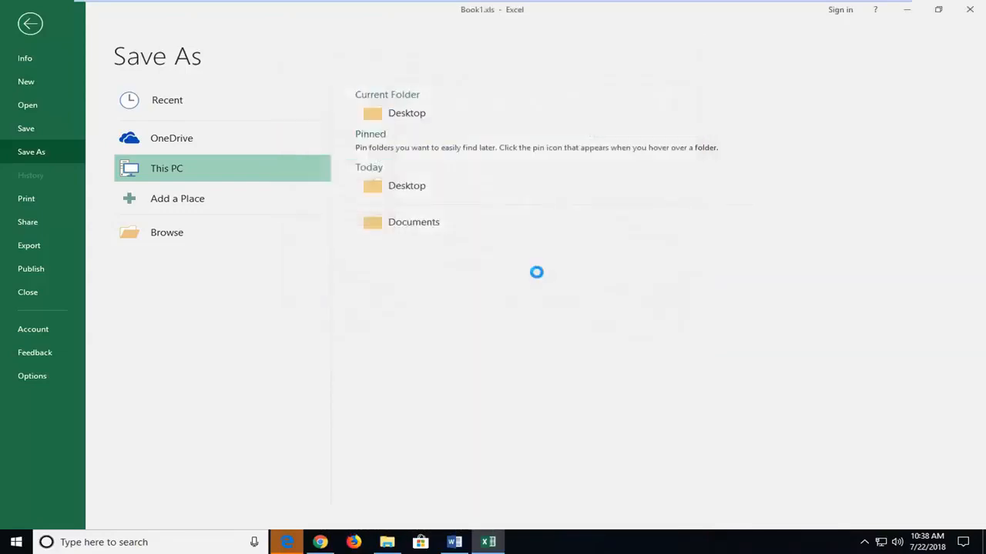